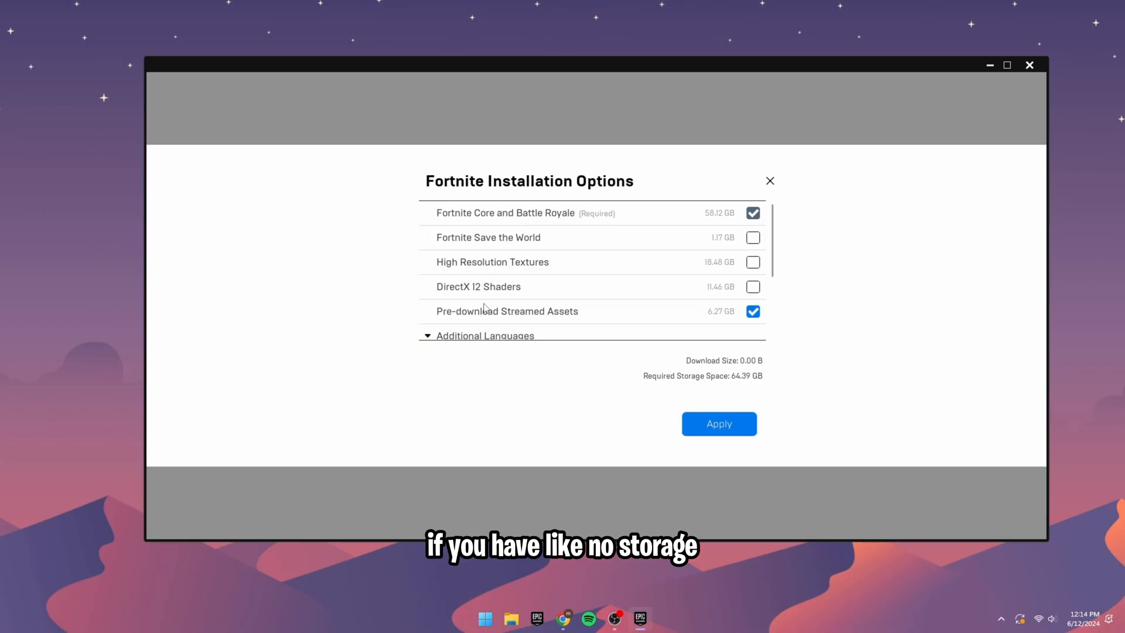
{"action": "mouse_move", "coordinate": [526, 319]}
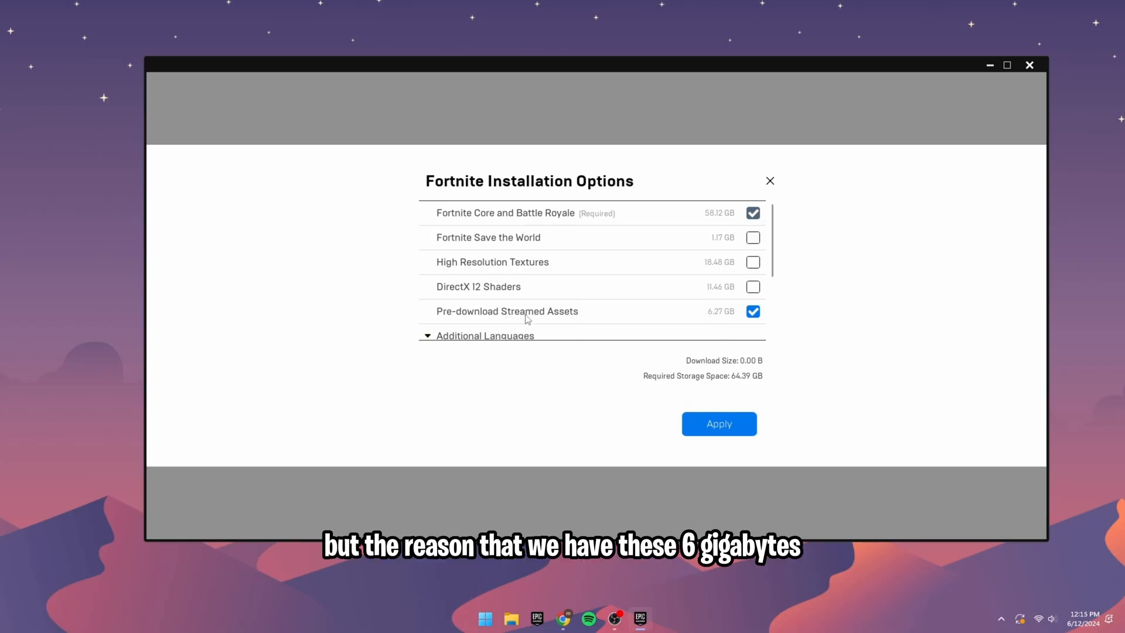
{"action": "mouse_move", "coordinate": [528, 318]}
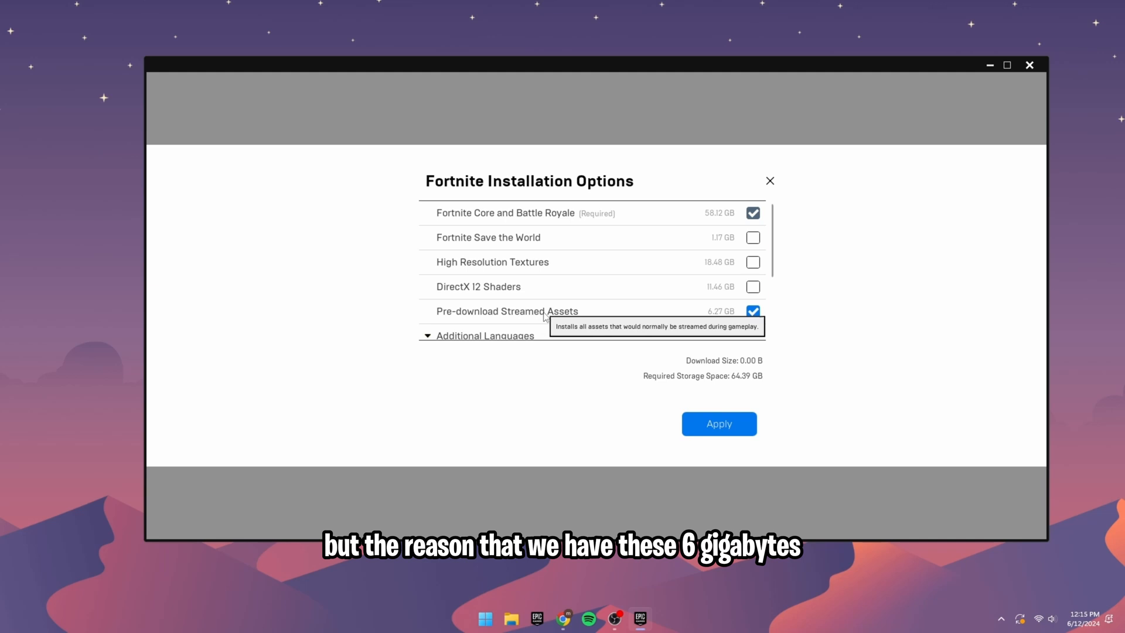
{"action": "mouse_move", "coordinate": [777, 328]}
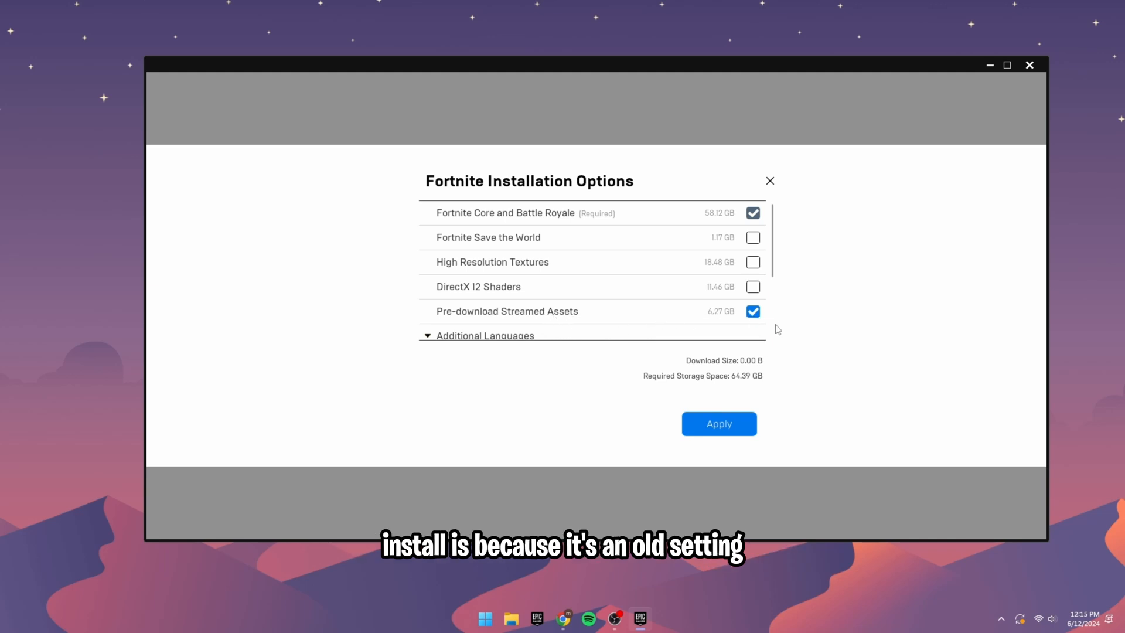
{"action": "mouse_move", "coordinate": [778, 340]}
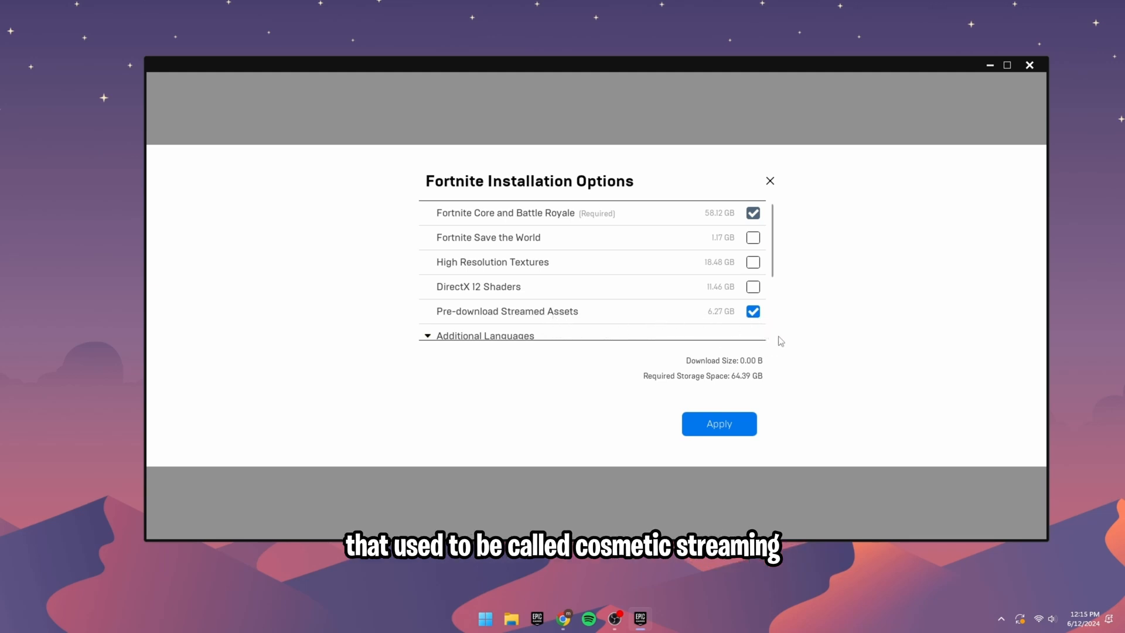
{"action": "mouse_move", "coordinate": [882, 363]}
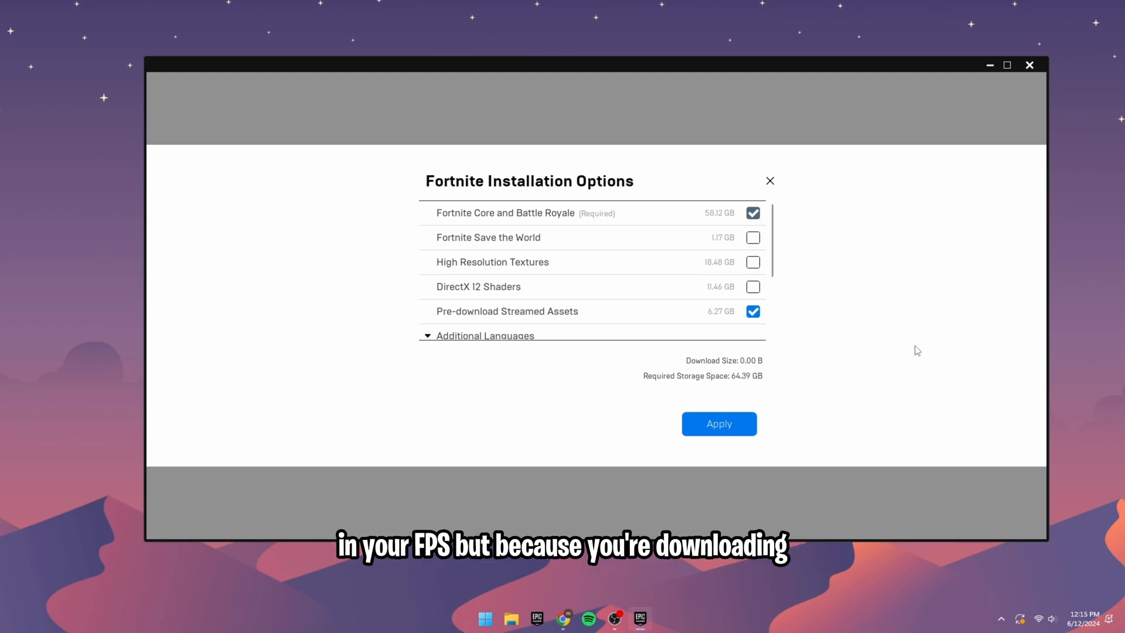
{"action": "mouse_move", "coordinate": [925, 354]}
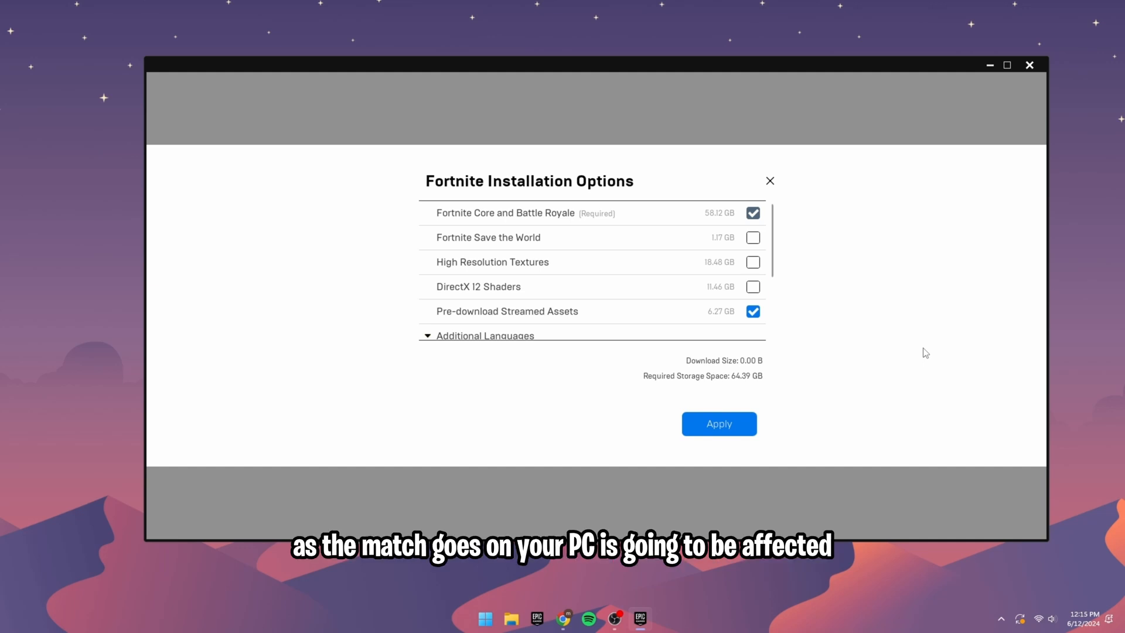
{"action": "mouse_move", "coordinate": [935, 354]}
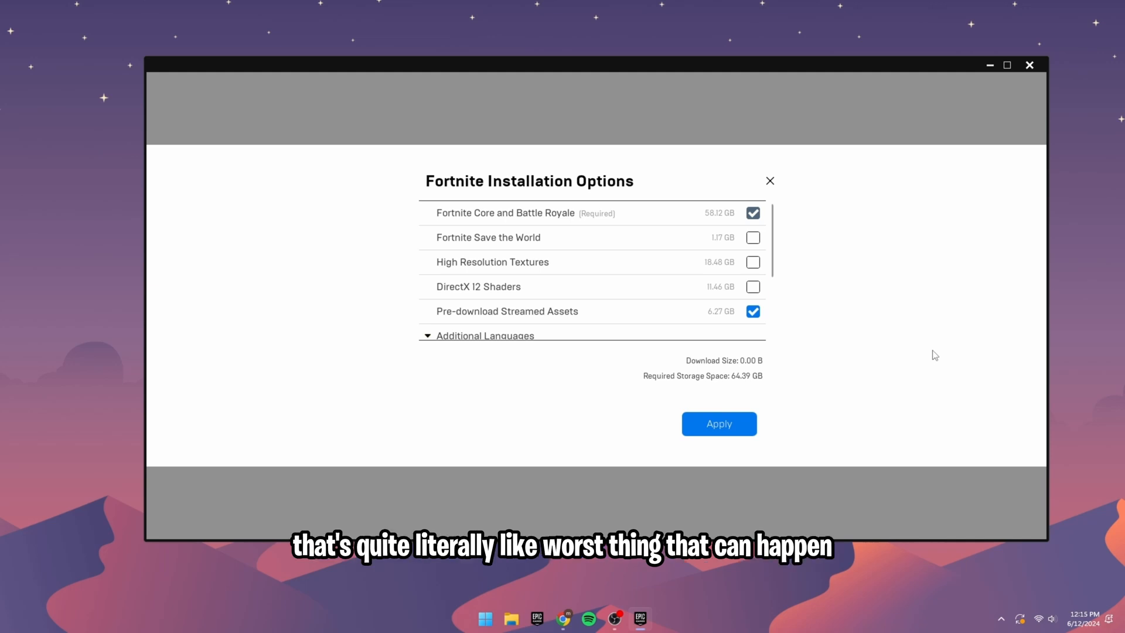
{"action": "mouse_move", "coordinate": [906, 337]}
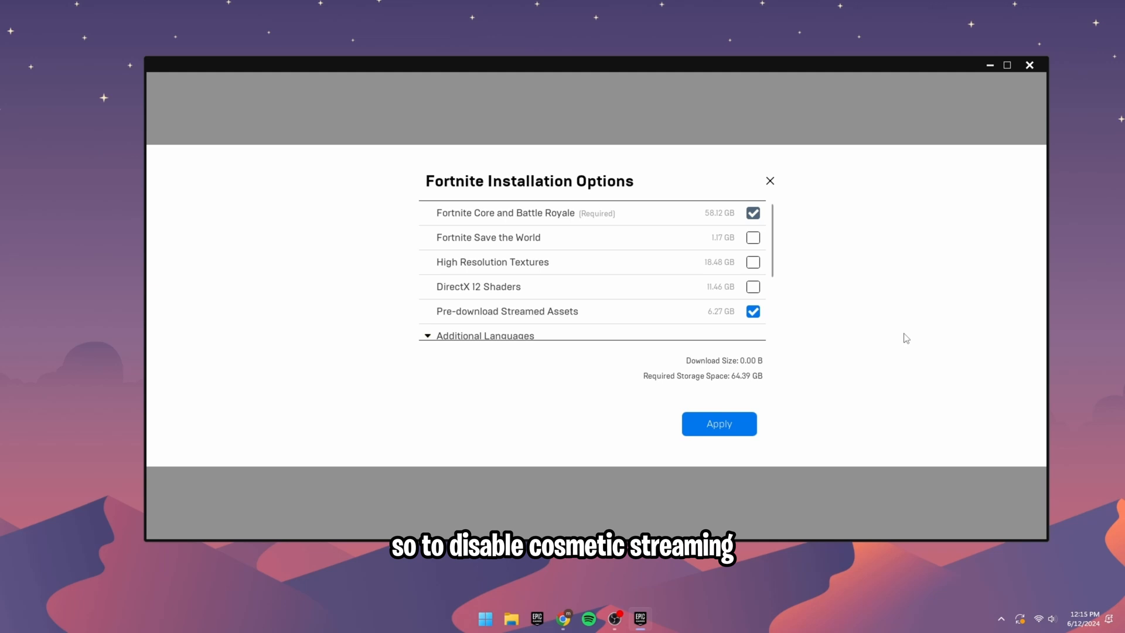
{"action": "mouse_move", "coordinate": [845, 319]}
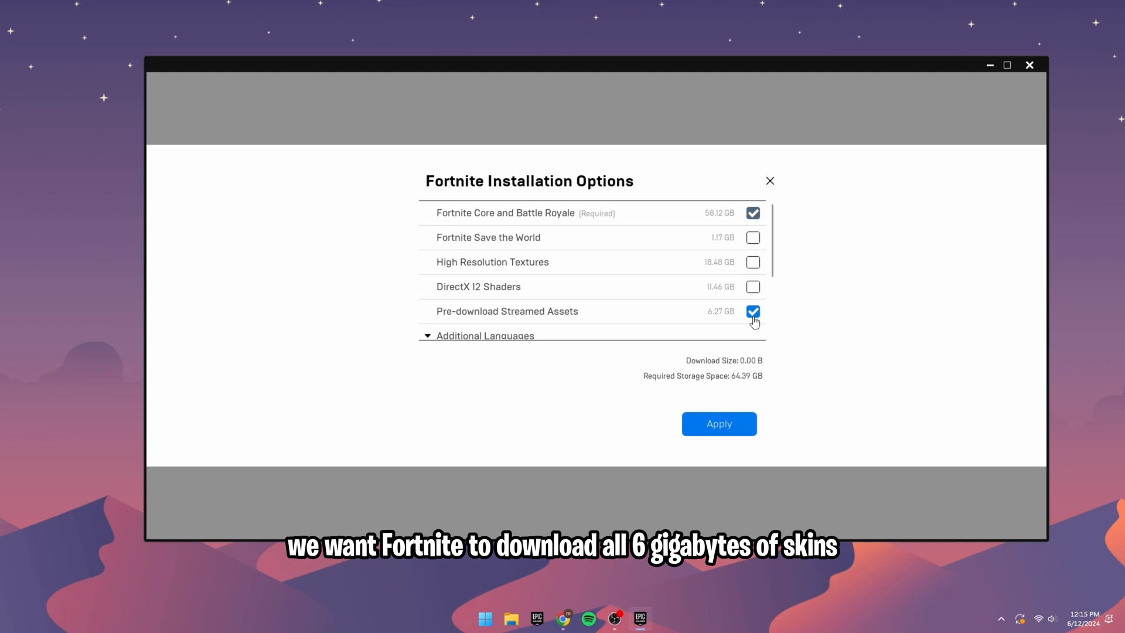
{"action": "mouse_move", "coordinate": [758, 332]}
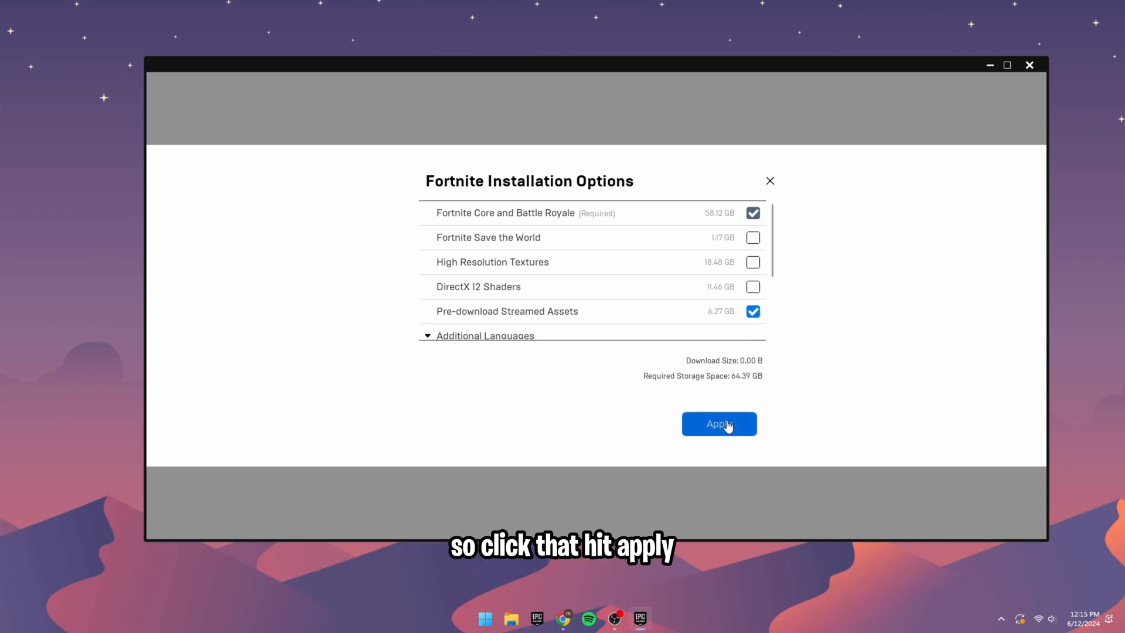
{"action": "mouse_move", "coordinate": [1061, 408]}
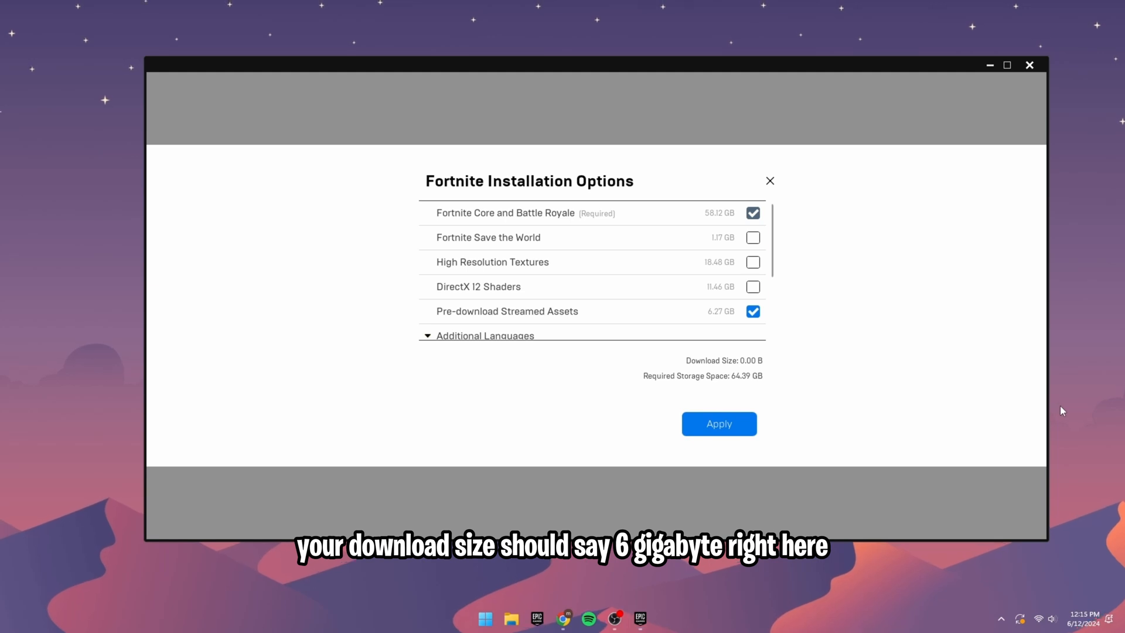
{"action": "mouse_move", "coordinate": [1009, 323]}
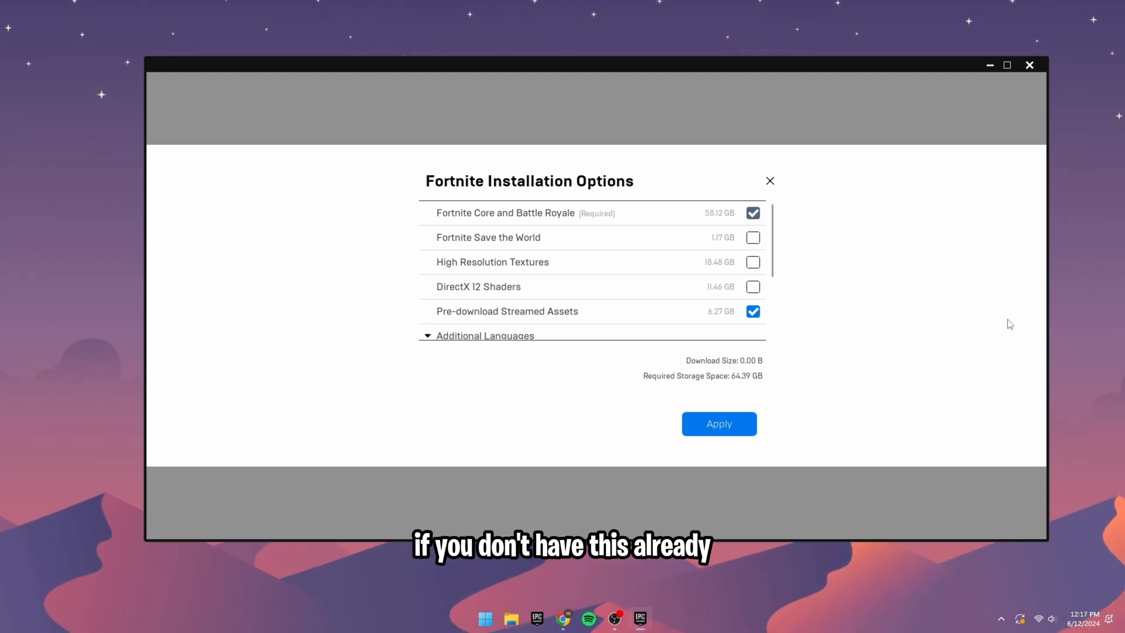
{"action": "mouse_move", "coordinate": [963, 314]}
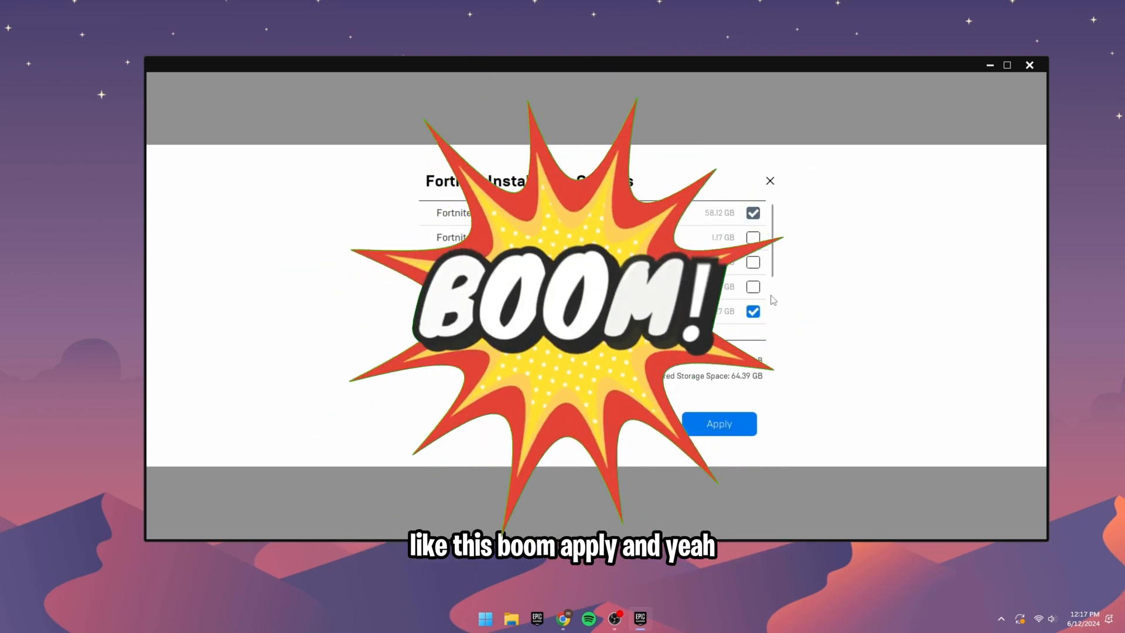
Apply Fortnite's installation options with Pre-download Streamed Assets enabled and return to the Library.
{"action": "left_click", "coordinate": [718, 424]}
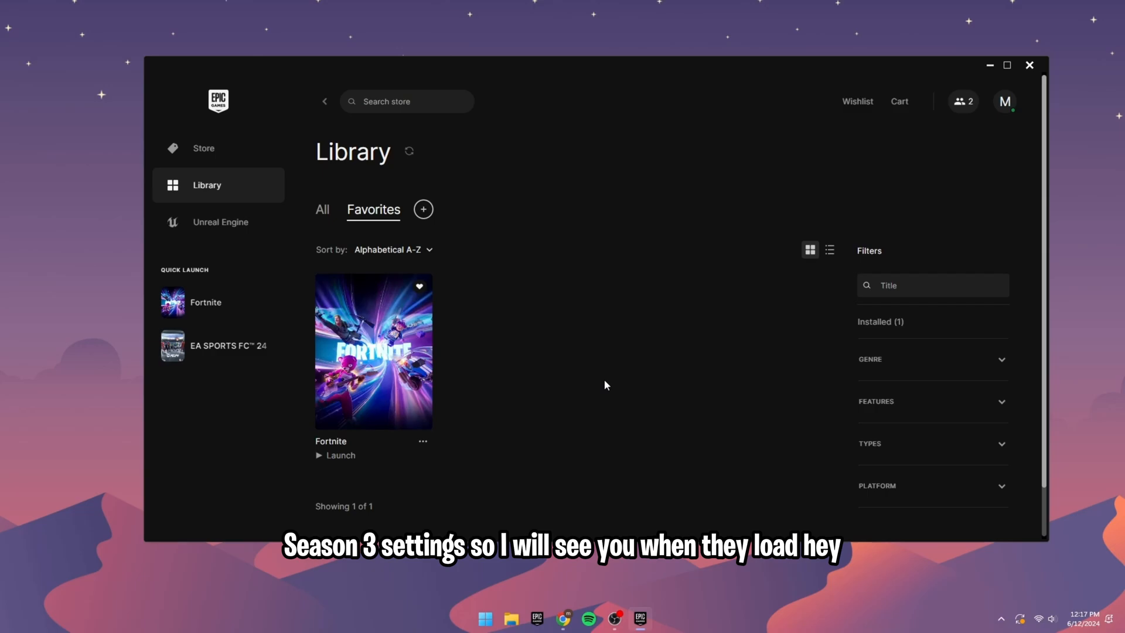
{"action": "left_click", "coordinate": [341, 454]}
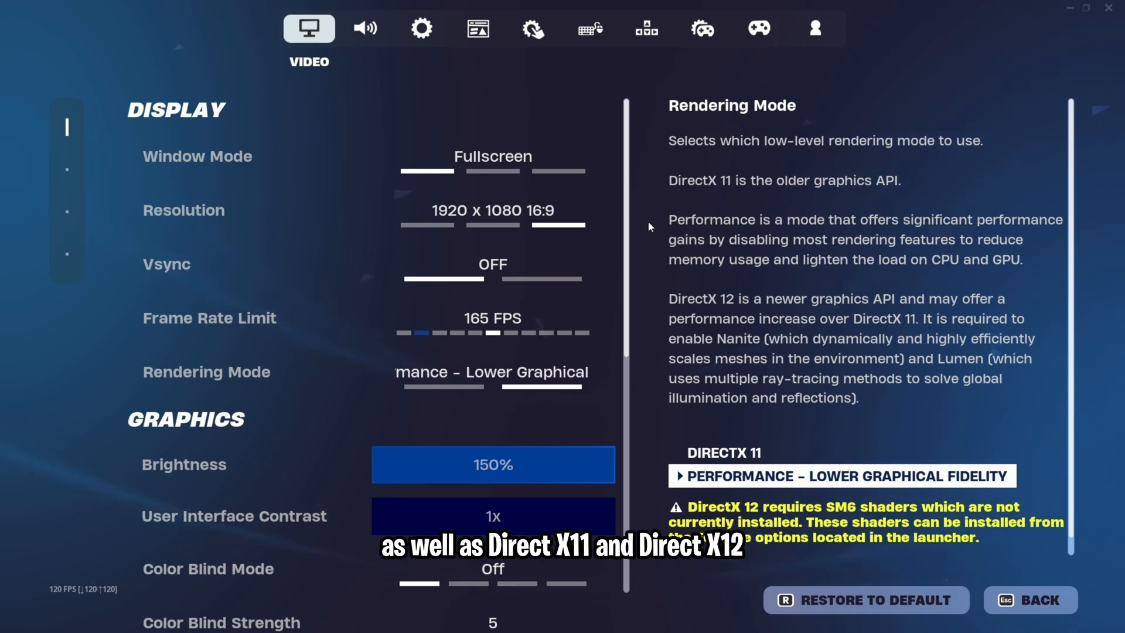
Set video to Fullscreen 1920x1080, Vsync off, 165 FPS cap and Performance rendering mode.
{"action": "left_click", "coordinate": [323, 156]}
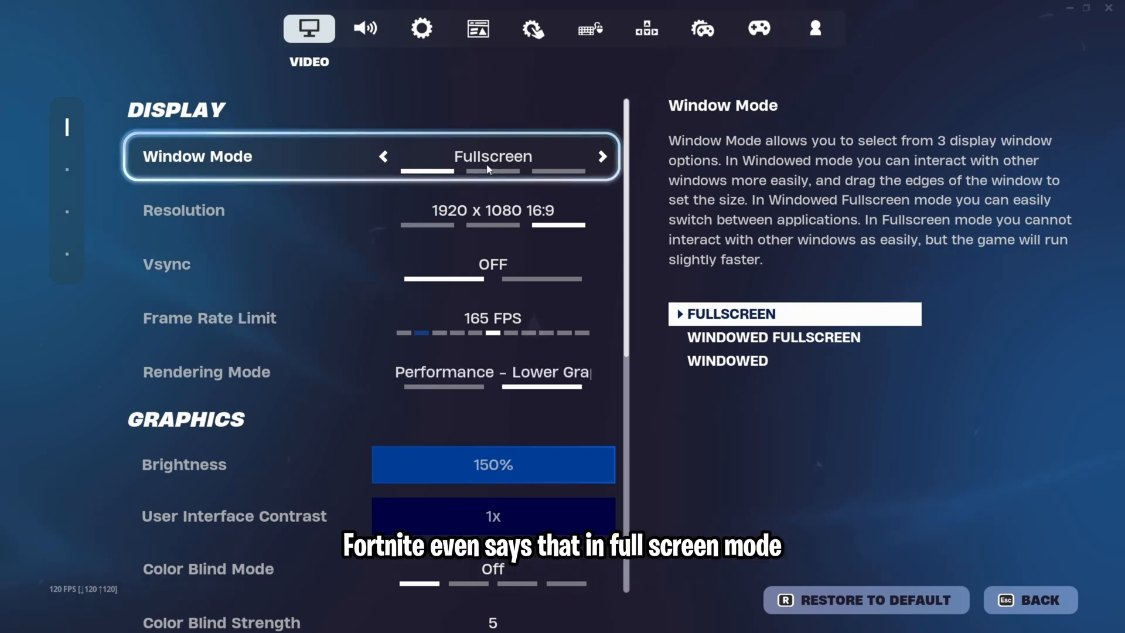
{"action": "mouse_move", "coordinate": [560, 168]}
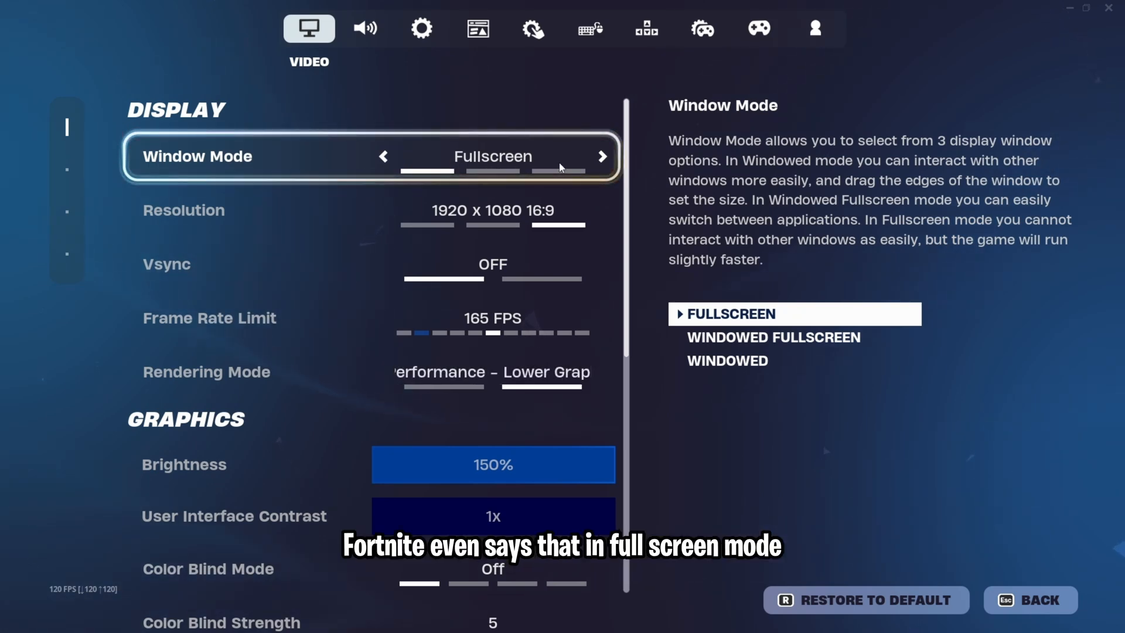
{"action": "mouse_move", "coordinate": [656, 204]}
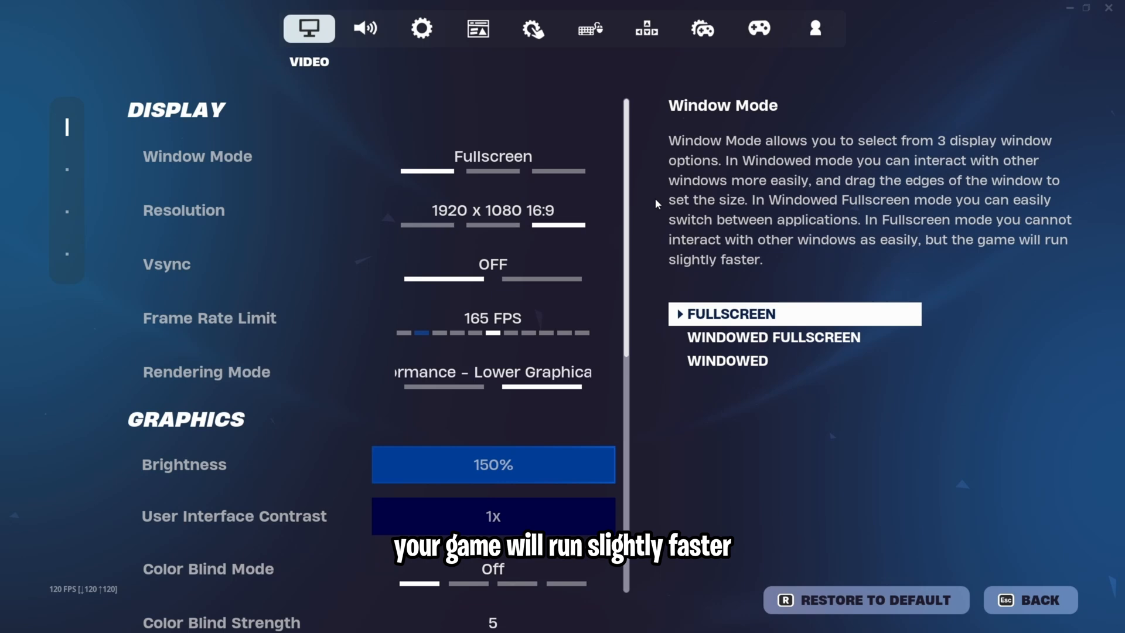
{"action": "mouse_move", "coordinate": [702, 268]}
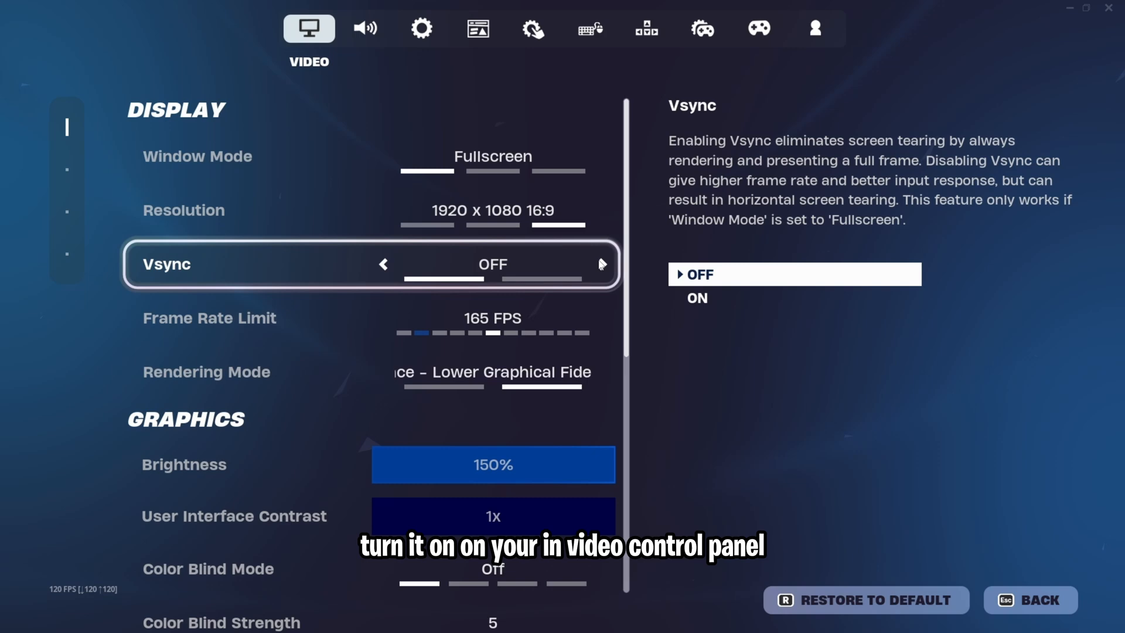
{"action": "mouse_move", "coordinate": [531, 266]}
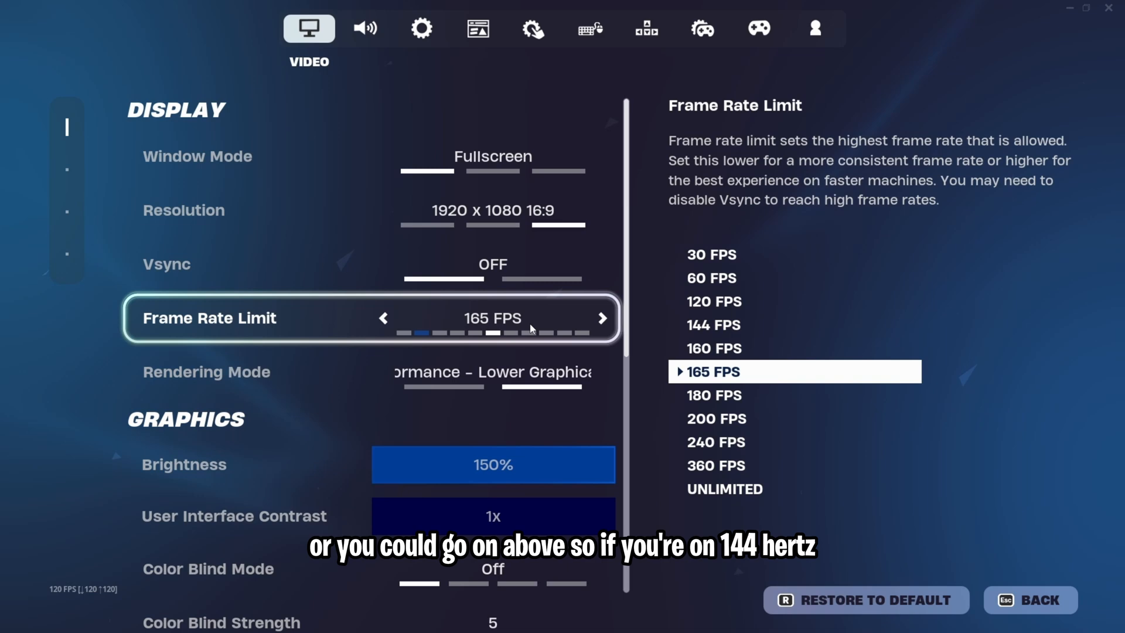
{"action": "mouse_move", "coordinate": [707, 328]}
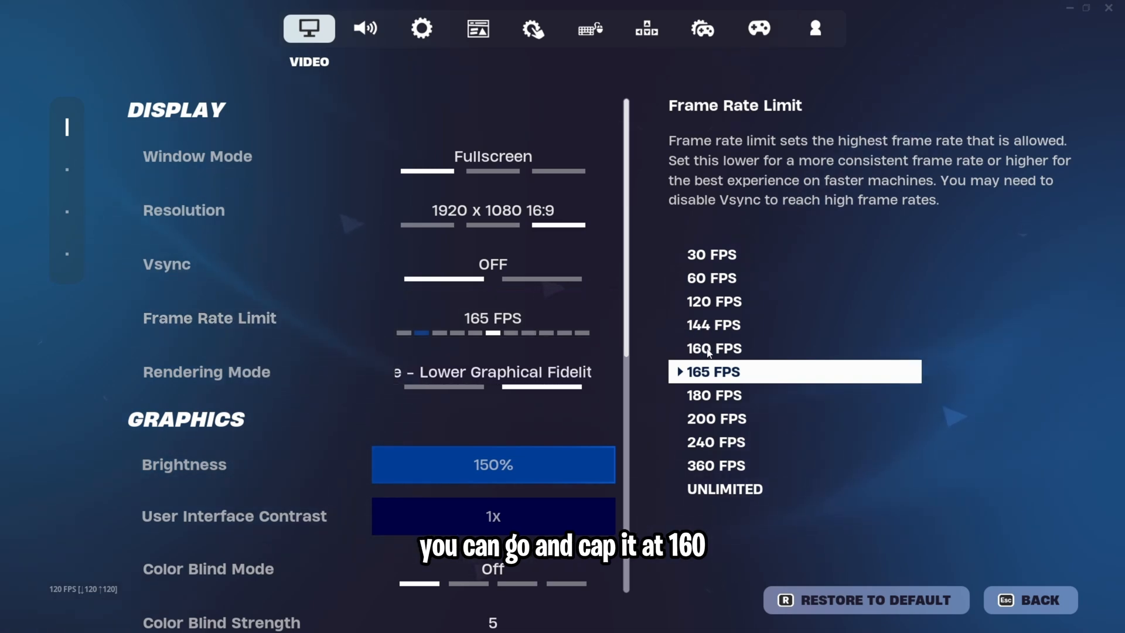
{"action": "mouse_move", "coordinate": [644, 325]}
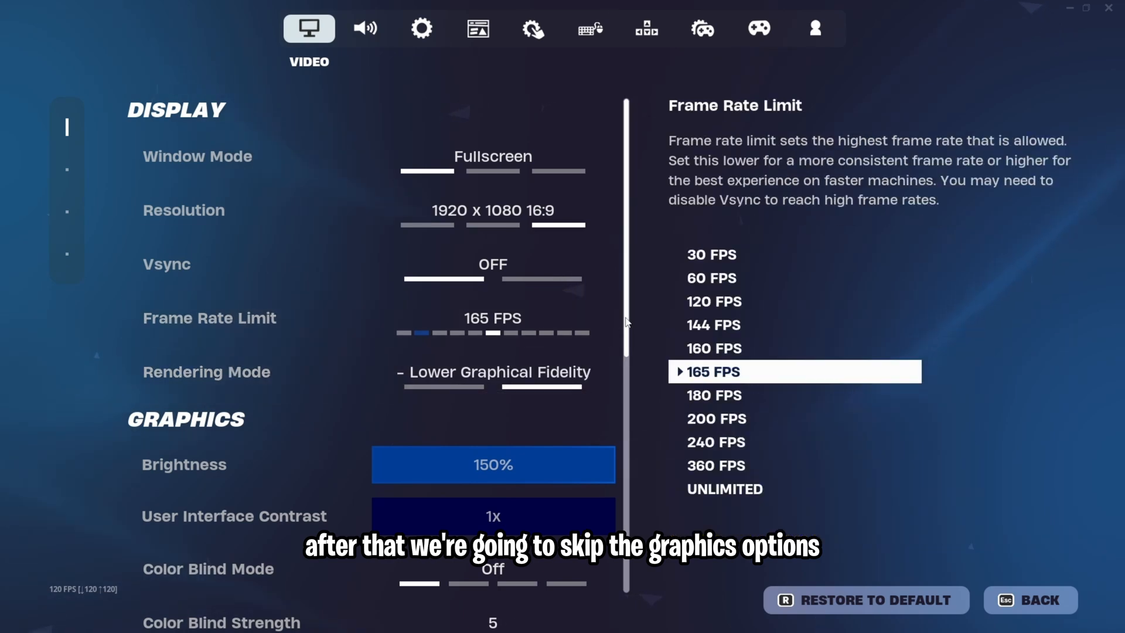
{"action": "scroll", "scroll_direction": "down", "scroll_amount": 3}
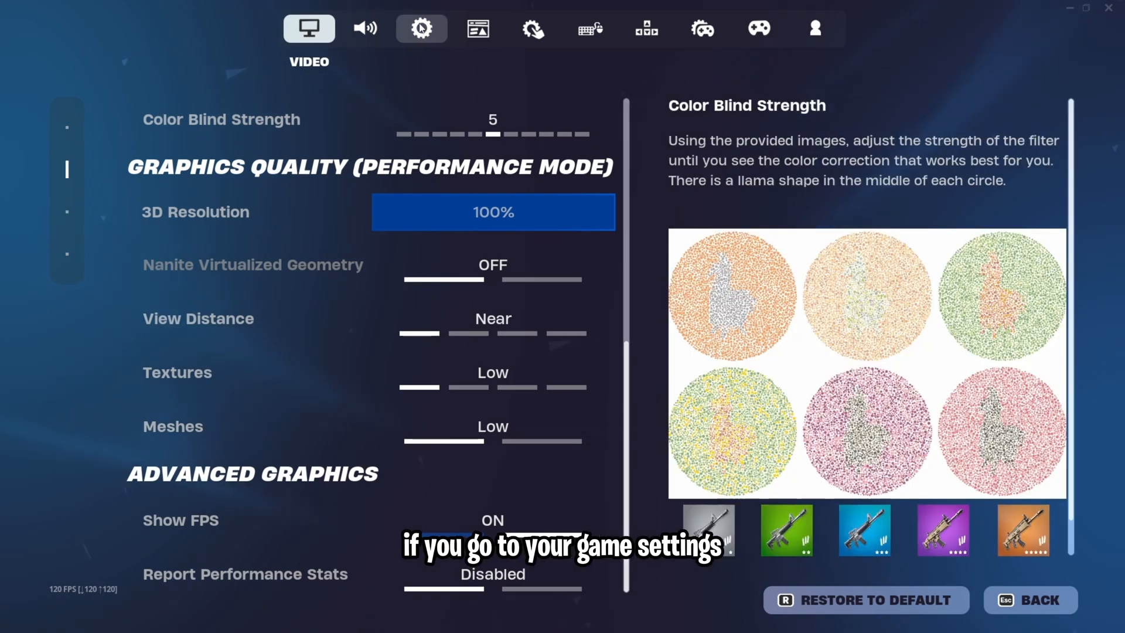
Leave the performance-mode graphics options and switch to the Game settings at language and region.
{"action": "left_click", "coordinate": [421, 28]}
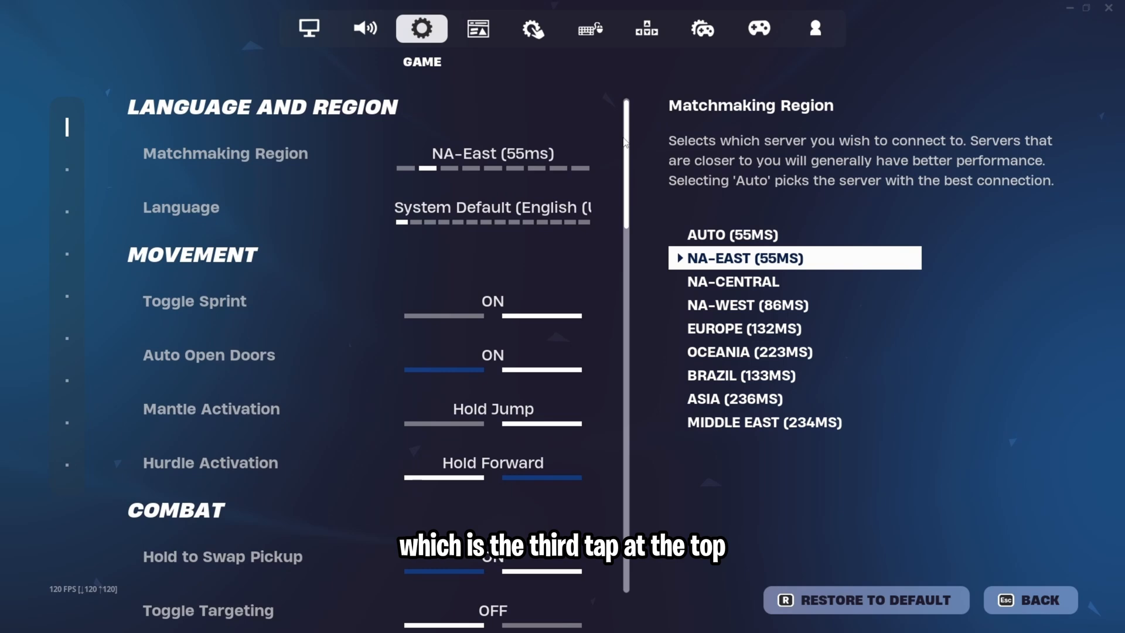
Keep NVIDIA Highlights, Peripheral Lighting and replays off, and turn both energy-saving options off.
{"action": "scroll", "scroll_direction": "down", "scroll_amount": 3}
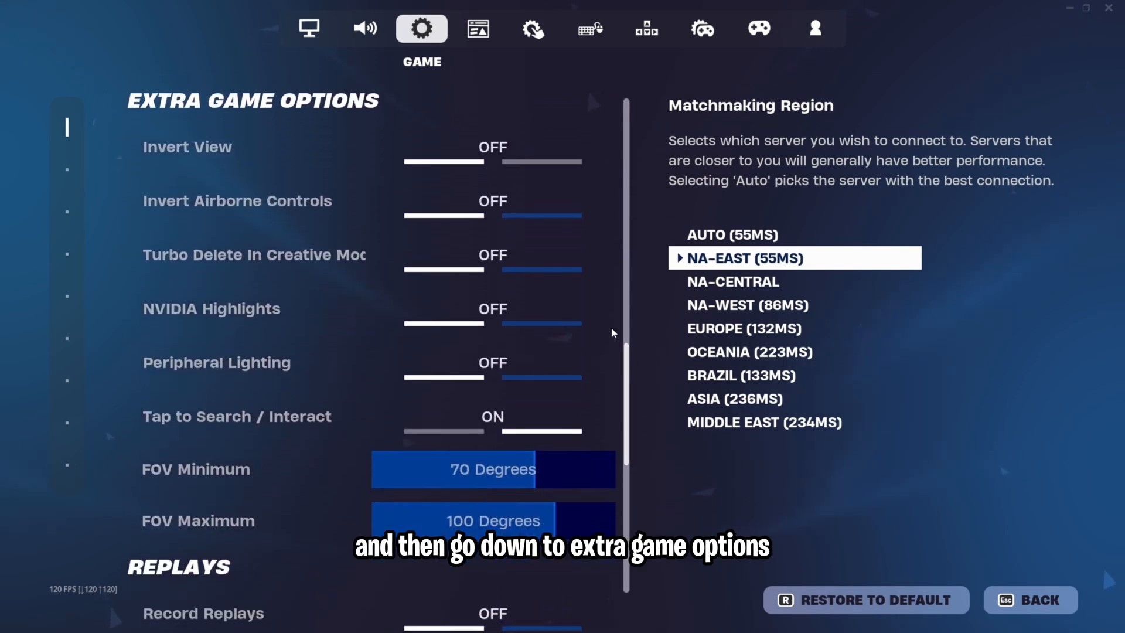
{"action": "left_click", "coordinate": [187, 146]}
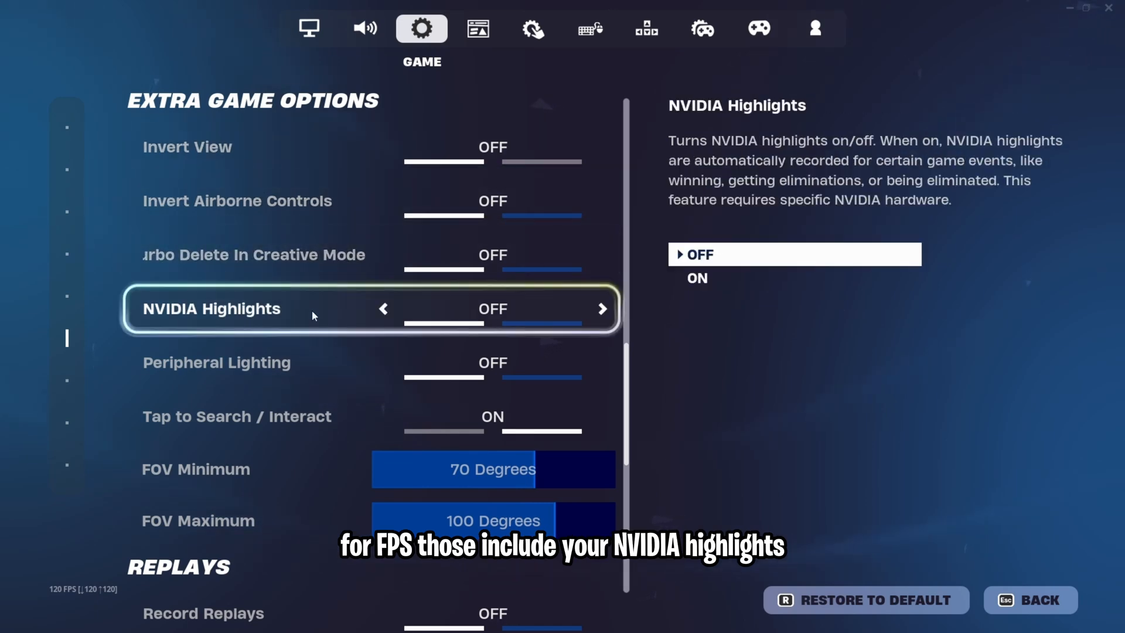
{"action": "mouse_move", "coordinate": [347, 311]}
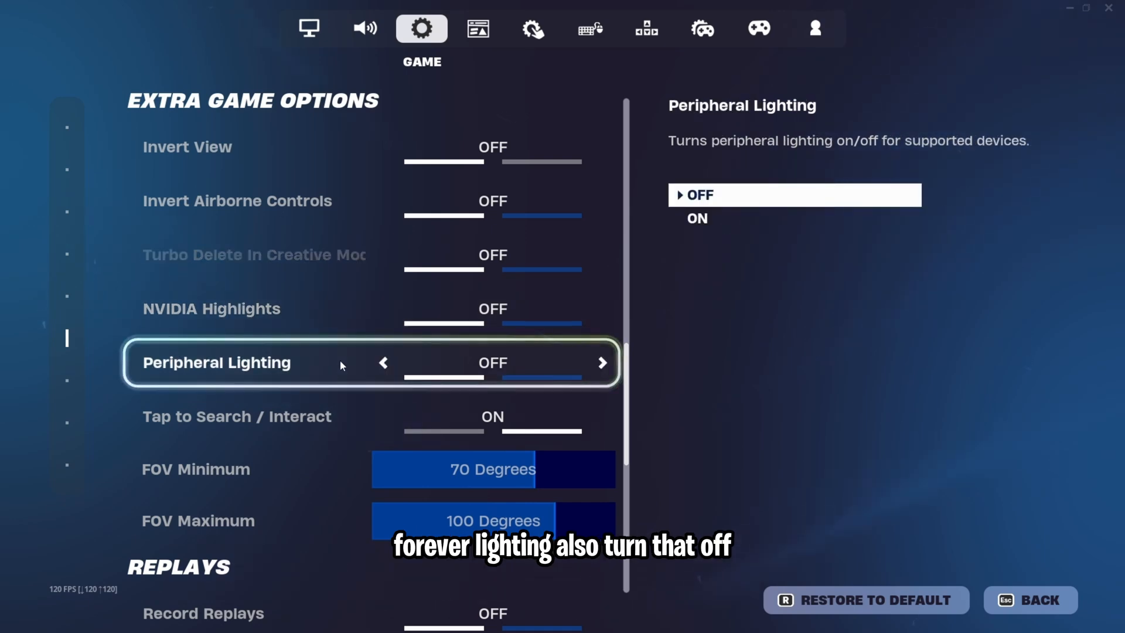
{"action": "scroll", "scroll_direction": "down", "scroll_amount": 3}
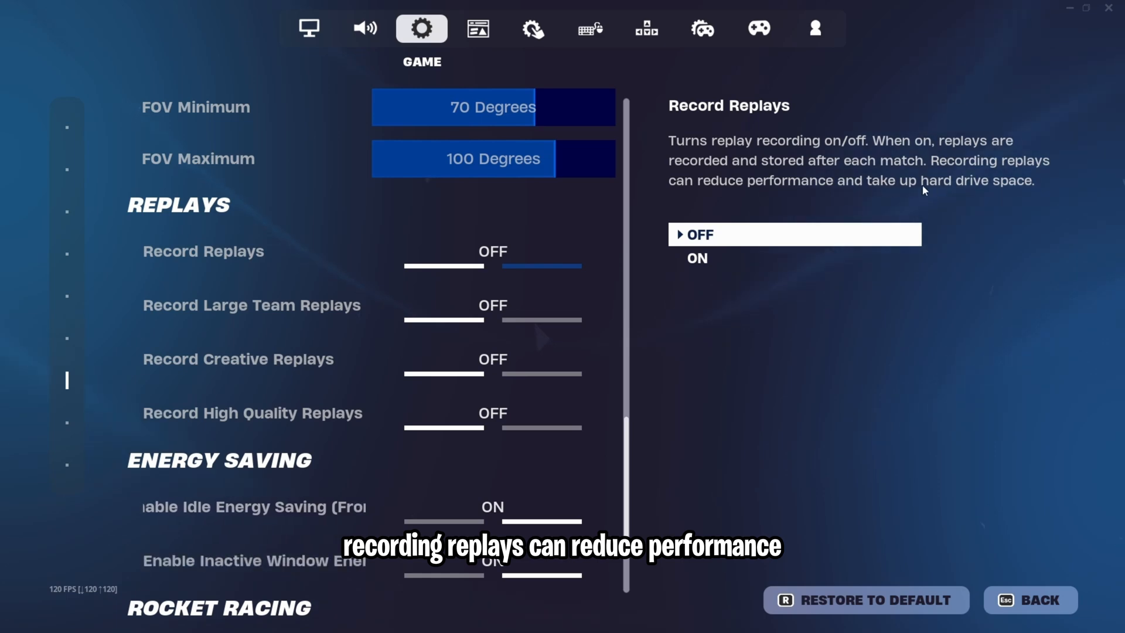
{"action": "mouse_move", "coordinate": [986, 194]}
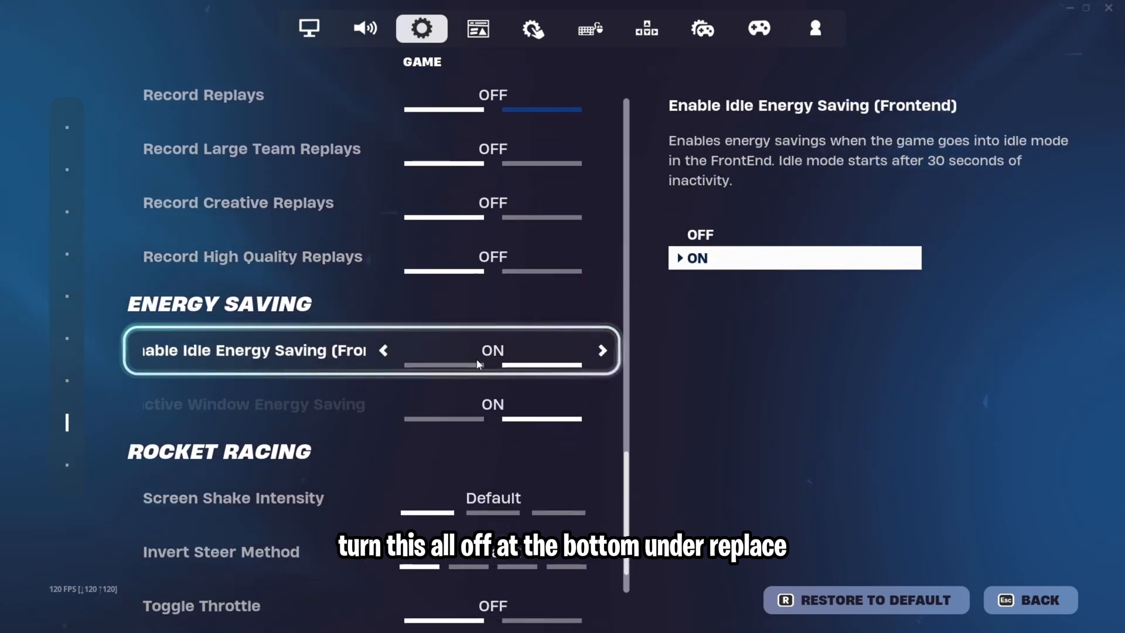
{"action": "left_click", "coordinate": [383, 351]}
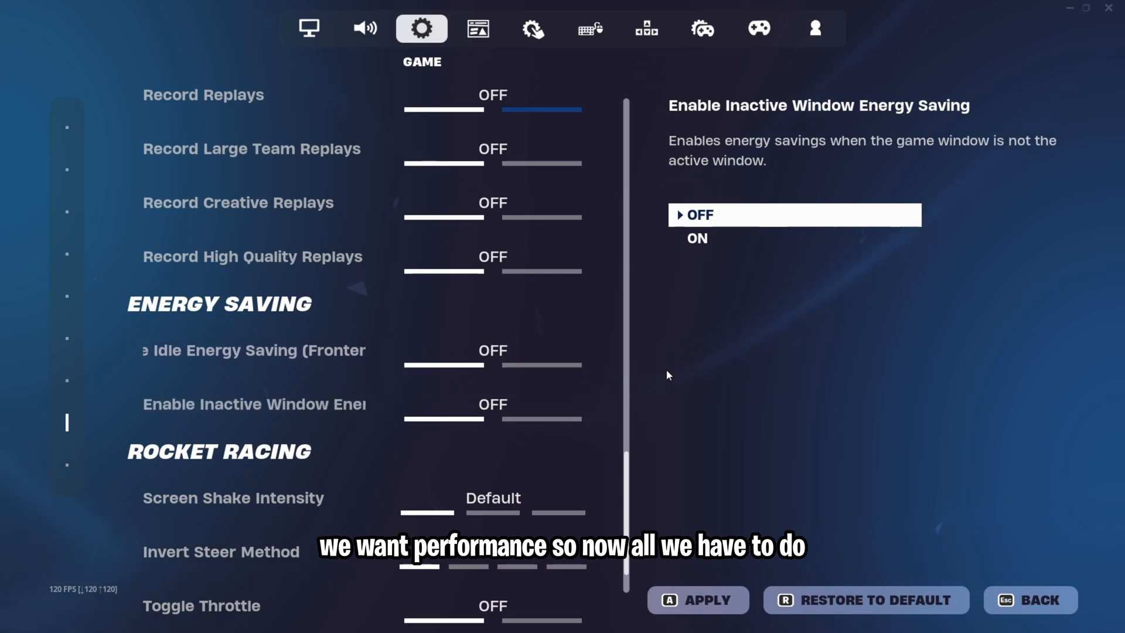
Change rendering mode to DirectX 11, apply it and accept the game restart.
{"action": "left_click", "coordinate": [309, 28]}
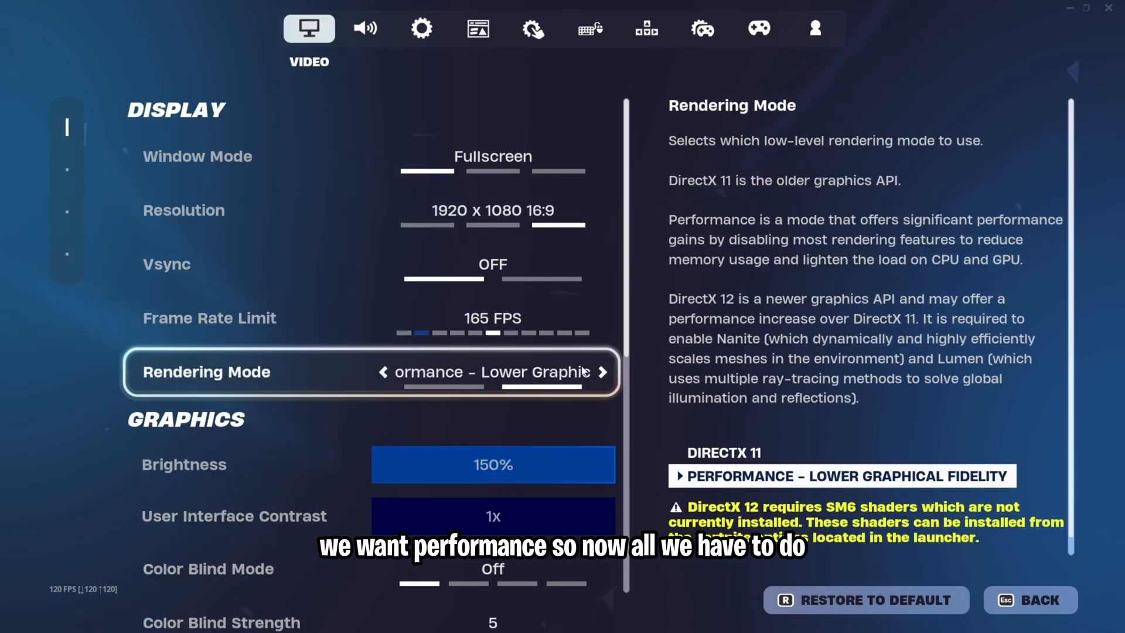
{"action": "left_click", "coordinate": [383, 372]}
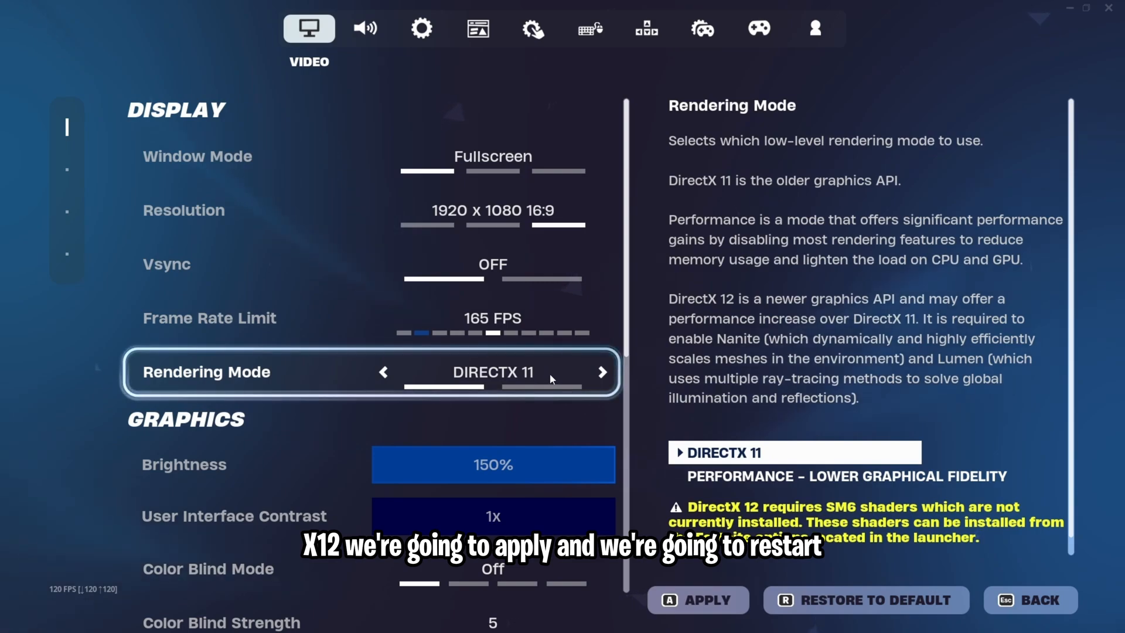
{"action": "left_click", "coordinate": [696, 600]}
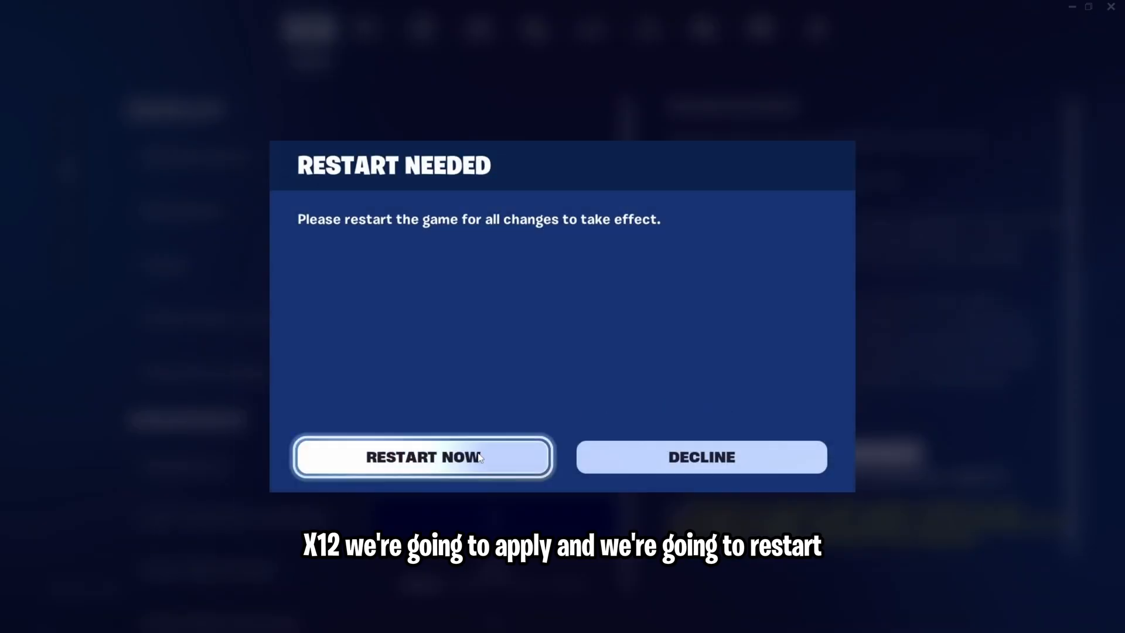
{"action": "left_click", "coordinate": [423, 457]}
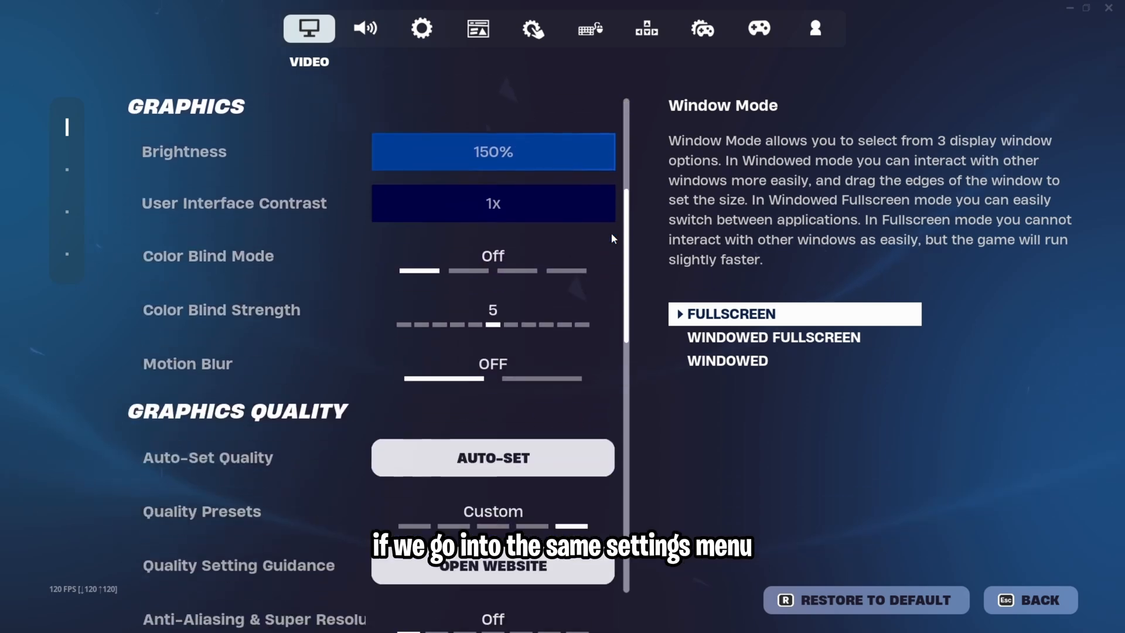
Review the Low-preset graphics with anti-aliasing off, 50% 3D resolution and Reflex On+Boost.
{"action": "scroll", "scroll_direction": "down", "scroll_amount": 3}
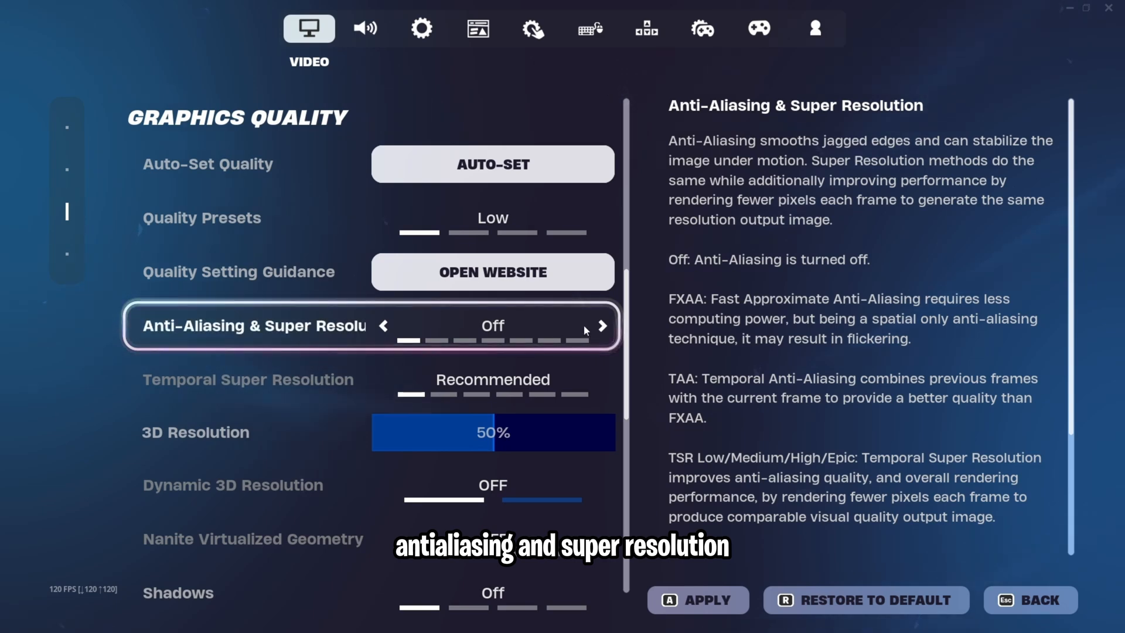
{"action": "scroll", "scroll_direction": "down", "scroll_amount": 3}
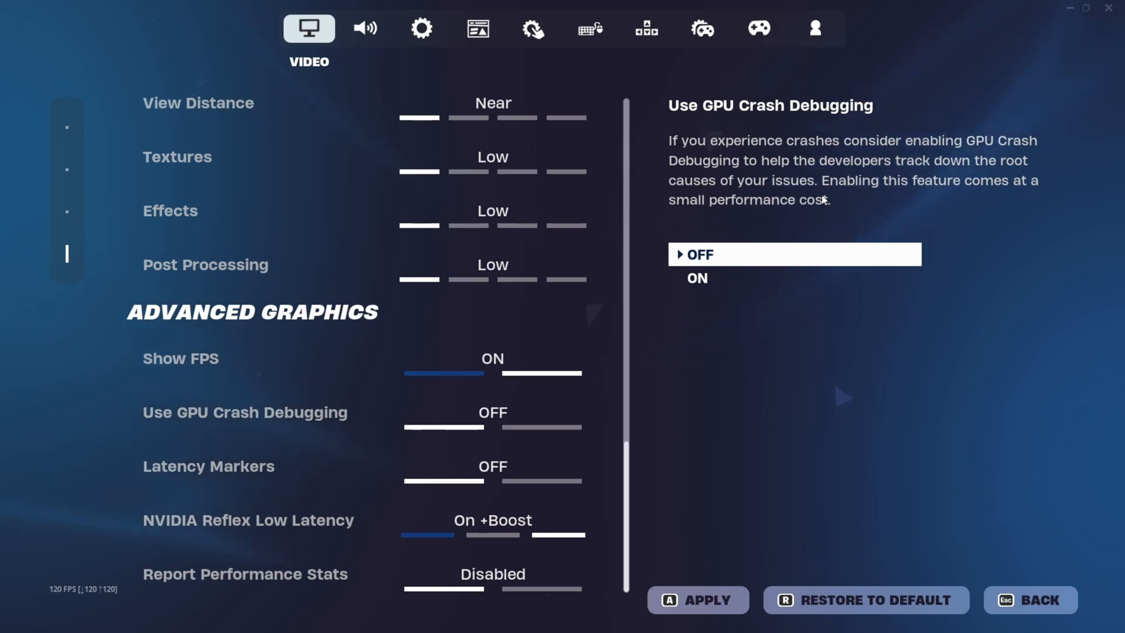
{"action": "mouse_move", "coordinate": [683, 367]}
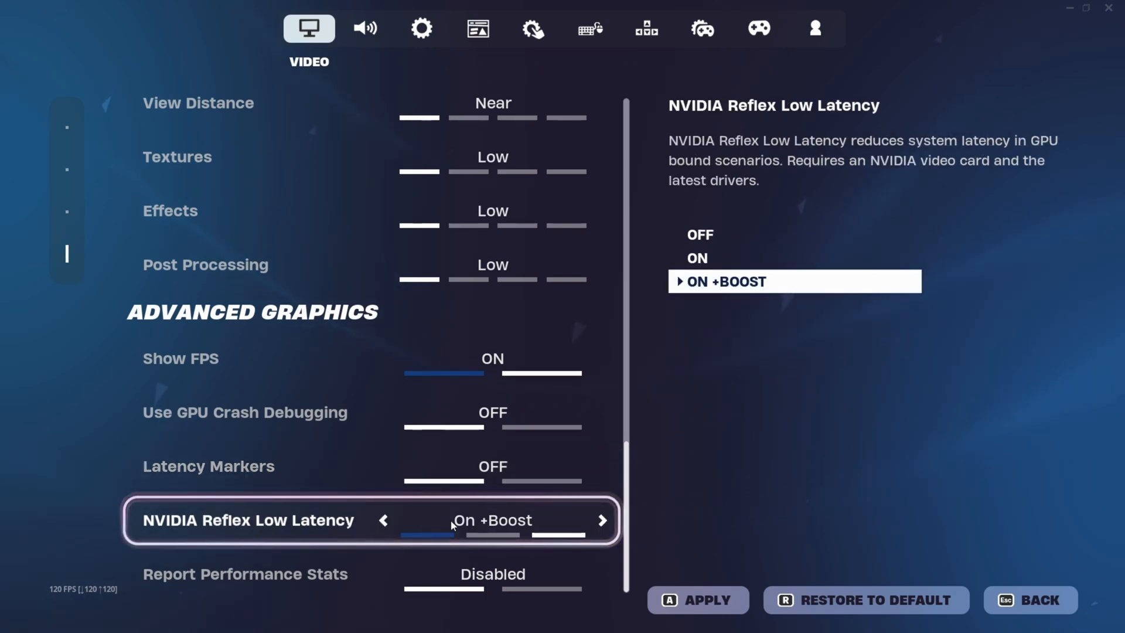
{"action": "mouse_move", "coordinate": [588, 521]}
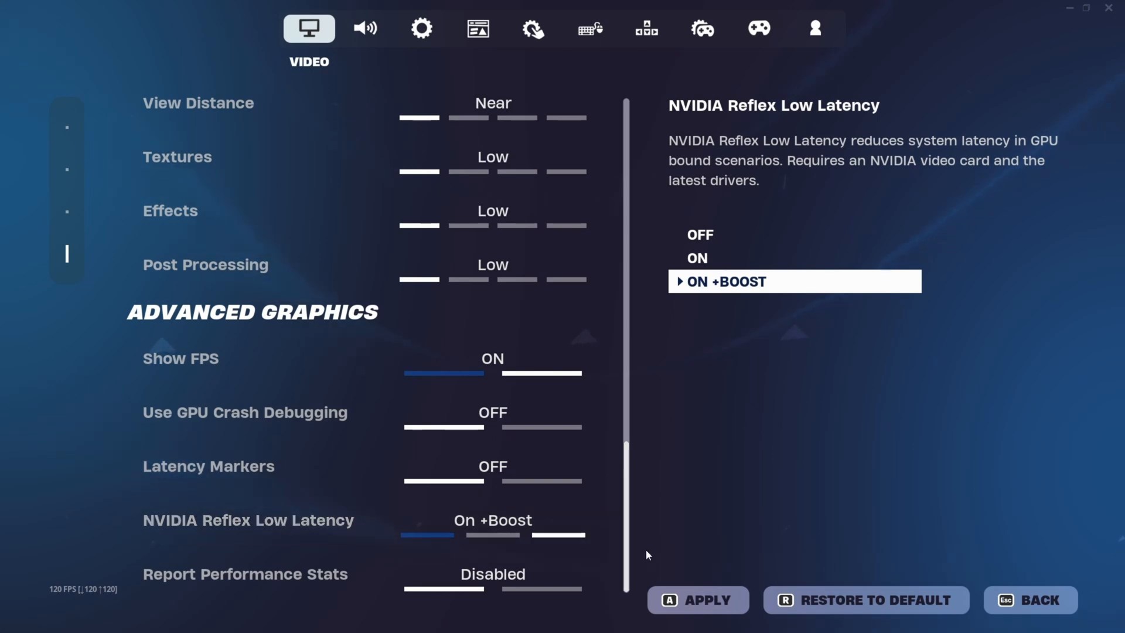
{"action": "mouse_move", "coordinate": [692, 545]}
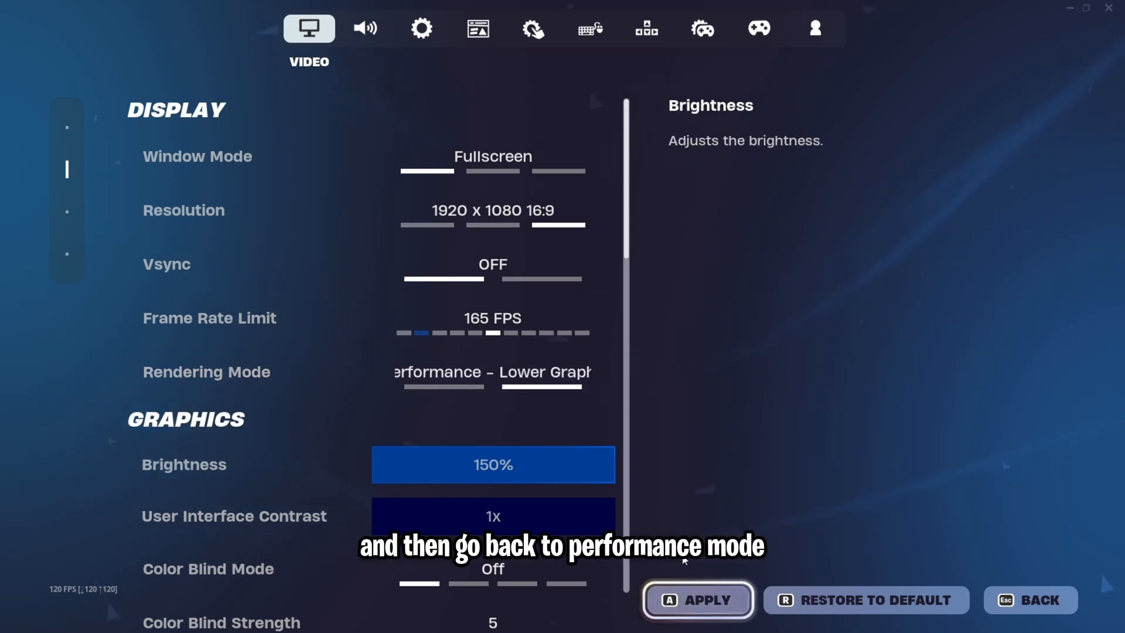
Check the performance-mode graphics show brightness and 3D resolution at 100%.
{"action": "scroll", "scroll_direction": "down", "scroll_amount": 3}
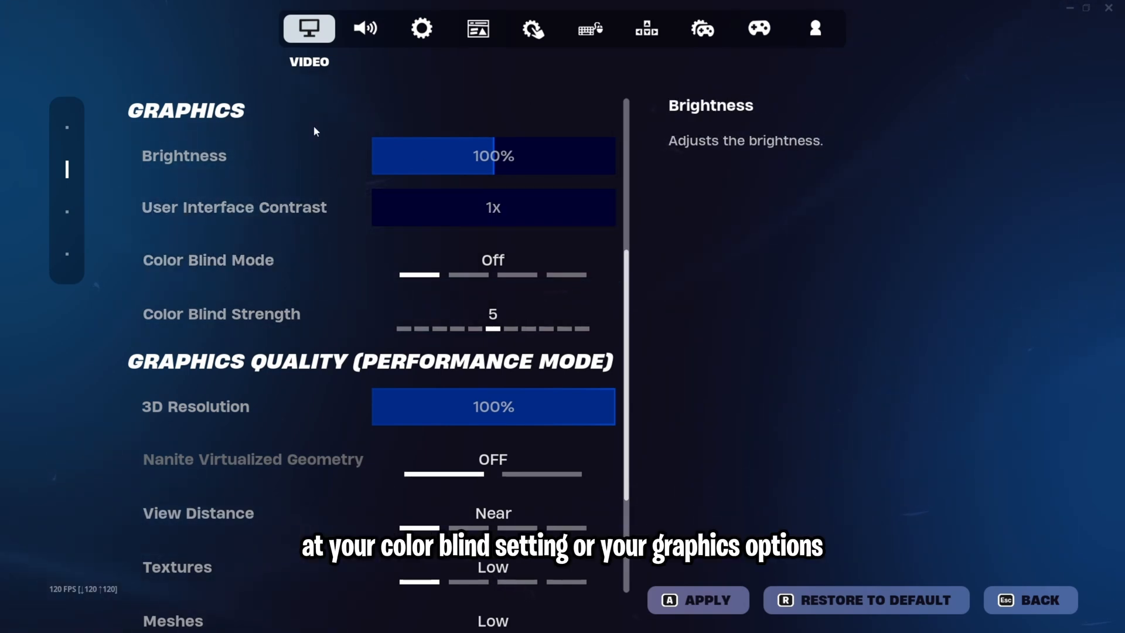
{"action": "mouse_move", "coordinate": [548, 115]}
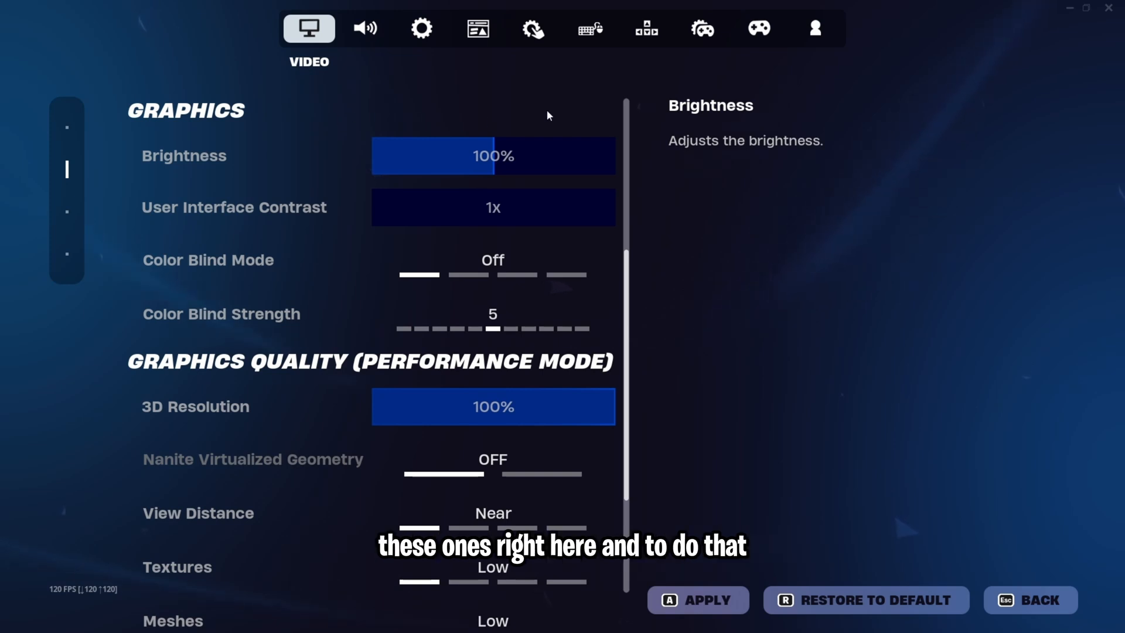
{"action": "mouse_move", "coordinate": [542, 117]}
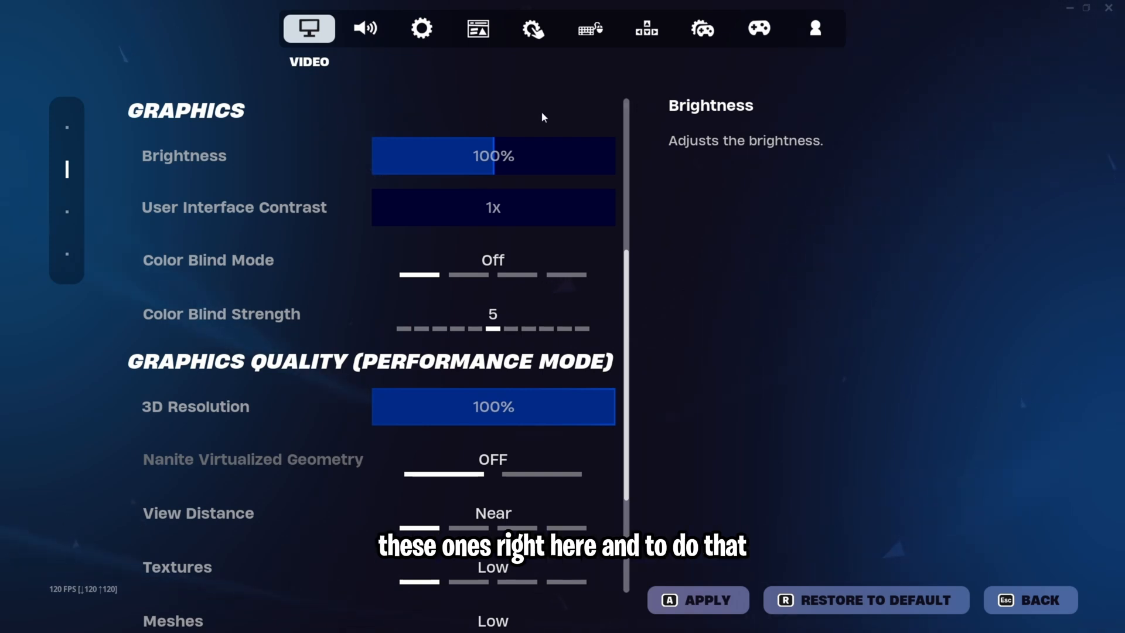